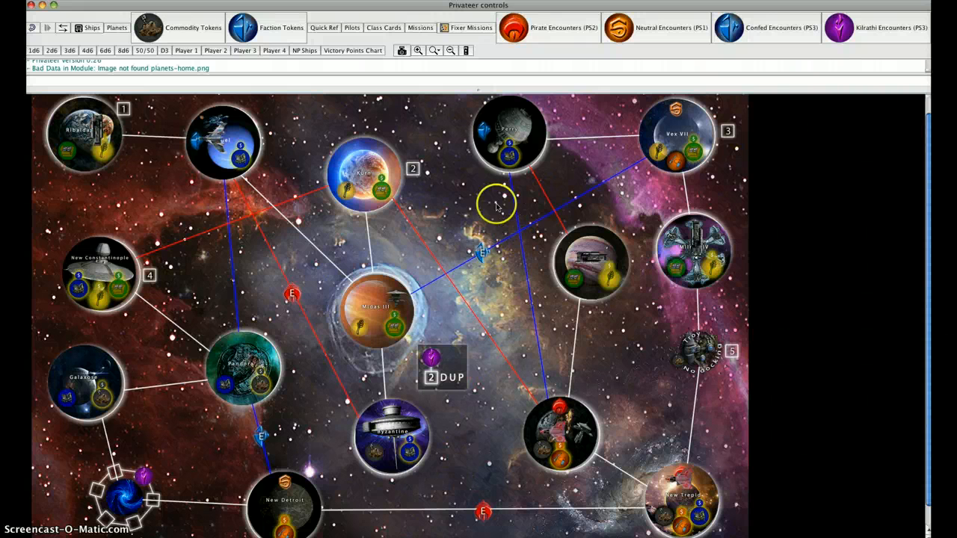
- Bring up Player 1's board and set it over the galaxy map
left_click(185, 51)
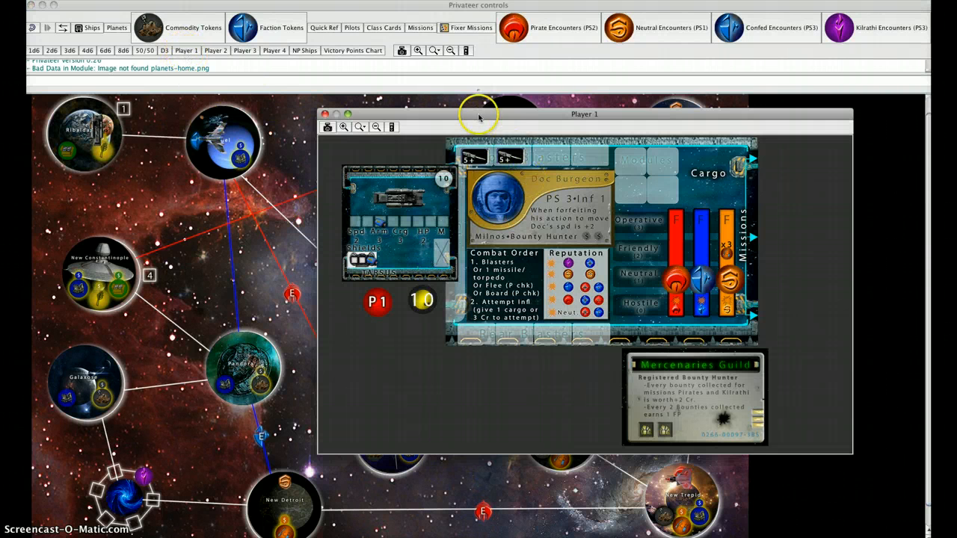
left_click_drag(478, 113, 616, 99)
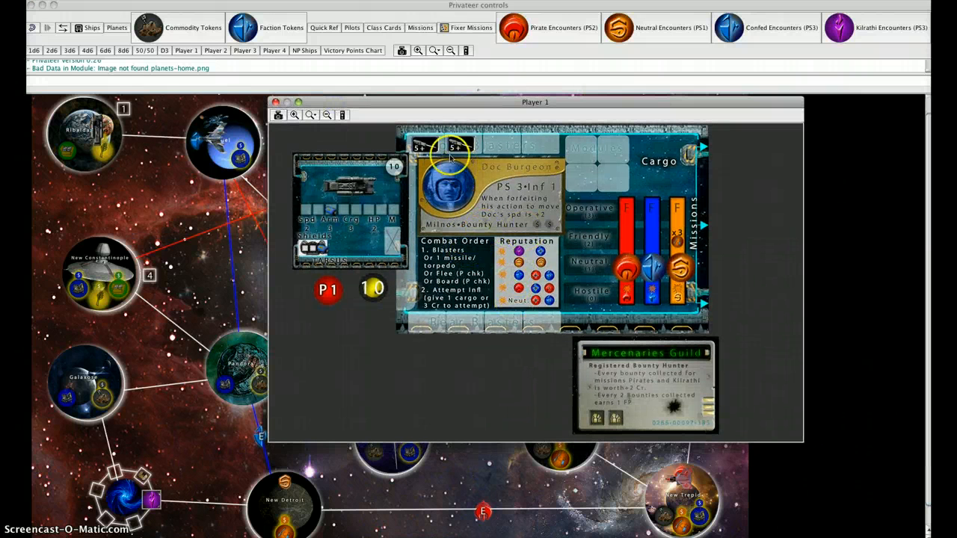
- Nudge Player 1's board leftward until the map's right-side planets are uncovered
left_click_drag(535, 102, 314, 117)
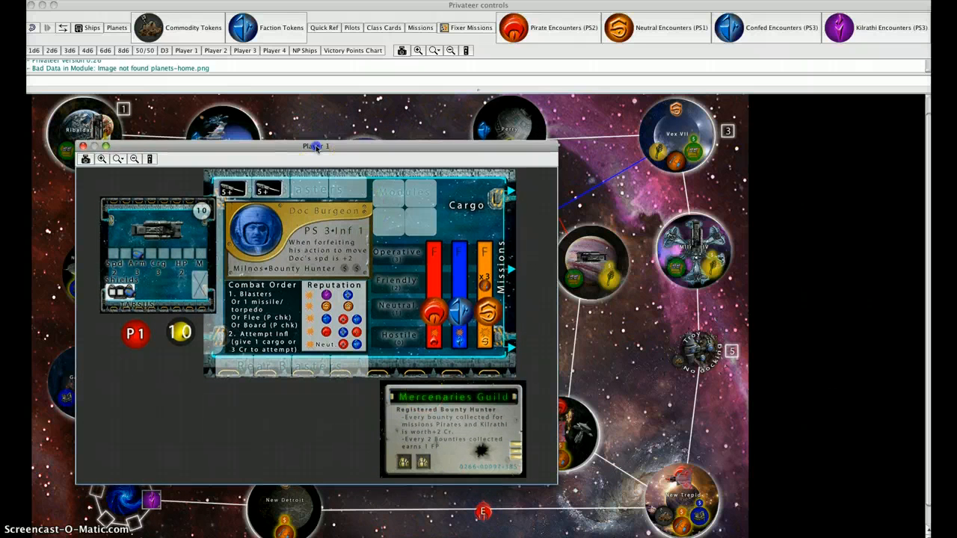
left_click_drag(315, 146, 297, 148)
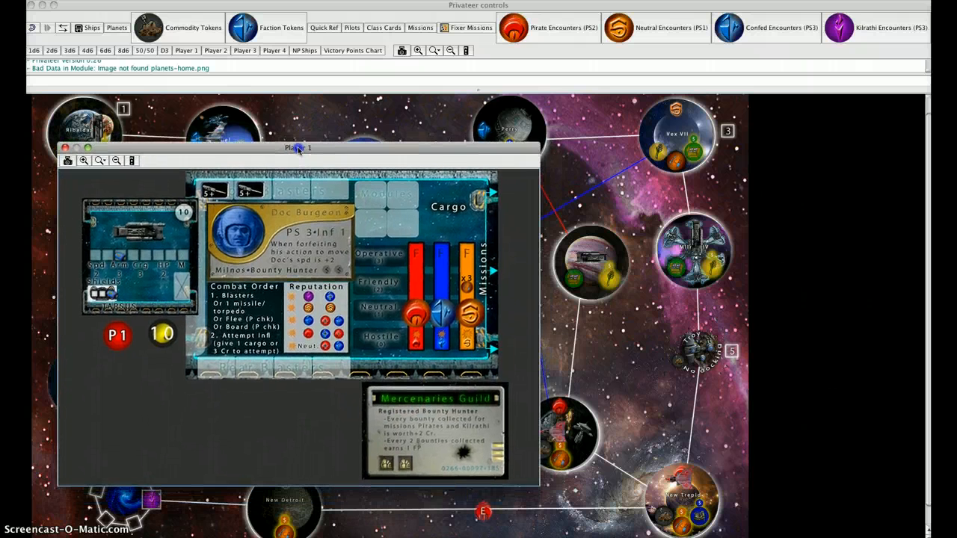
left_click_drag(297, 148, 306, 144)
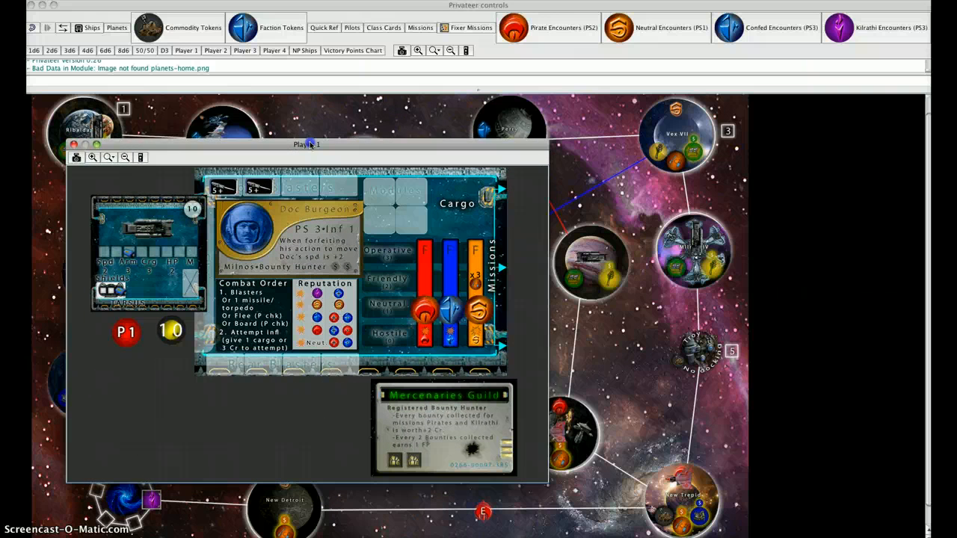
left_click_drag(307, 143, 302, 109)
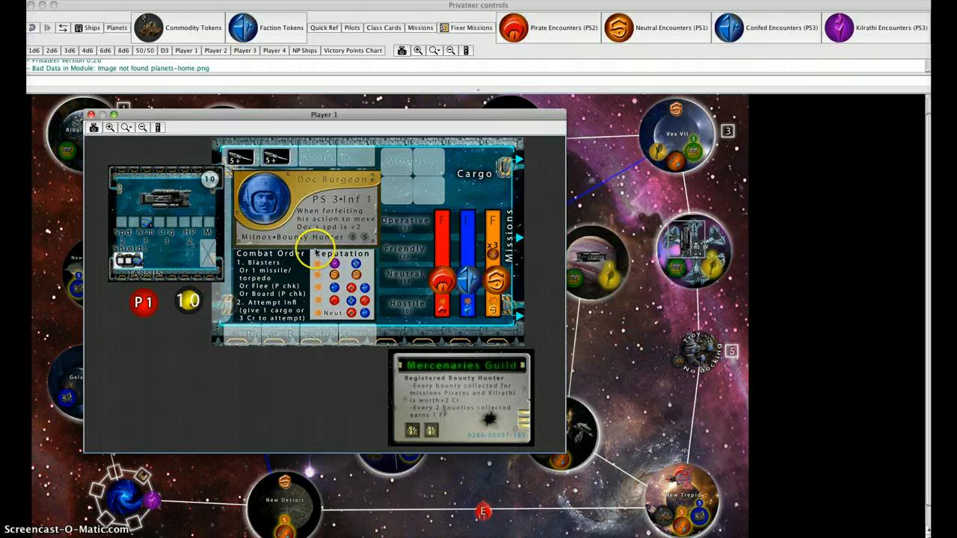
mouse_move(336, 161)
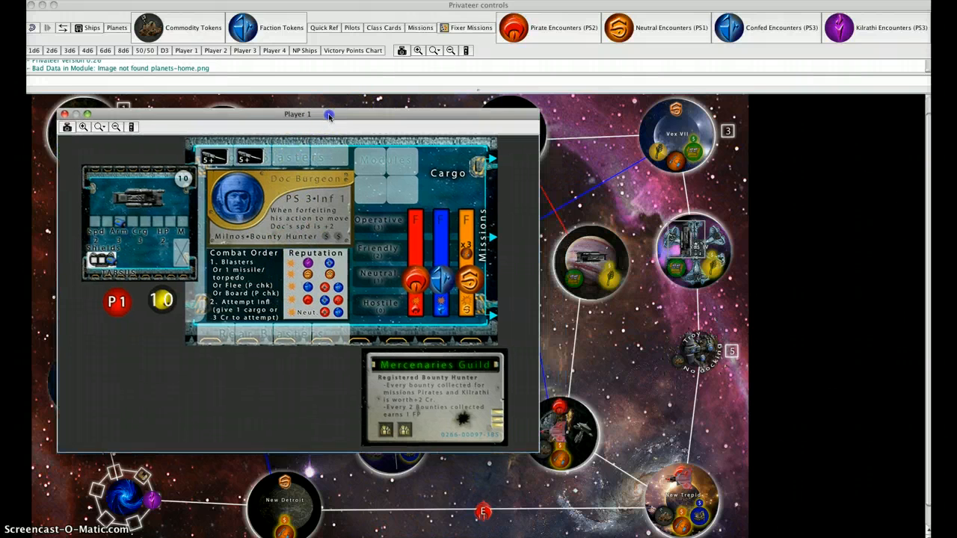
left_click_drag(329, 113, 284, 106)
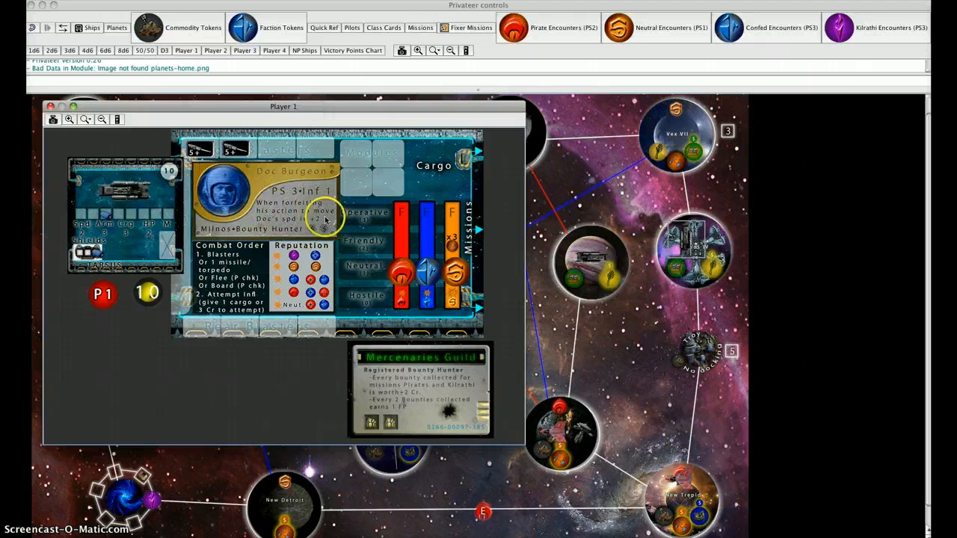
mouse_move(418, 347)
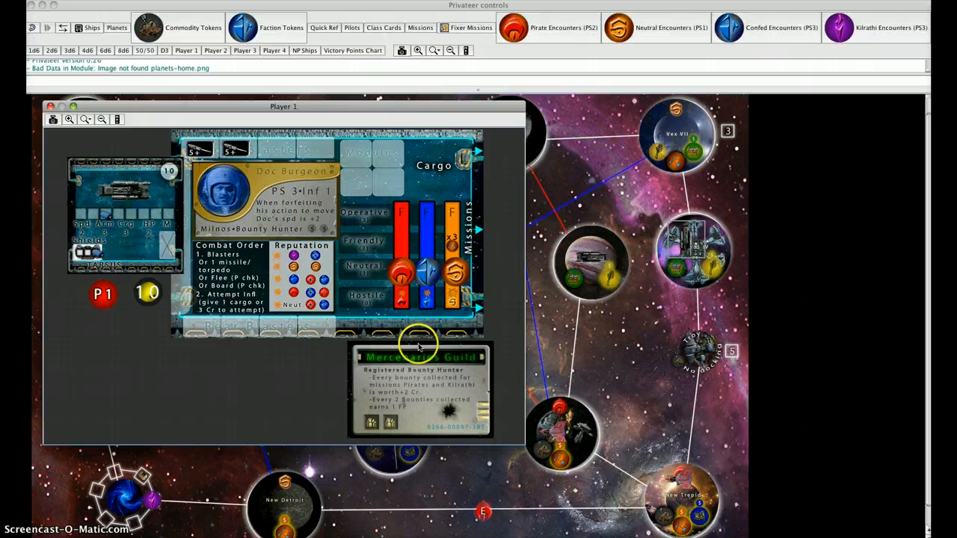
mouse_move(345, 382)
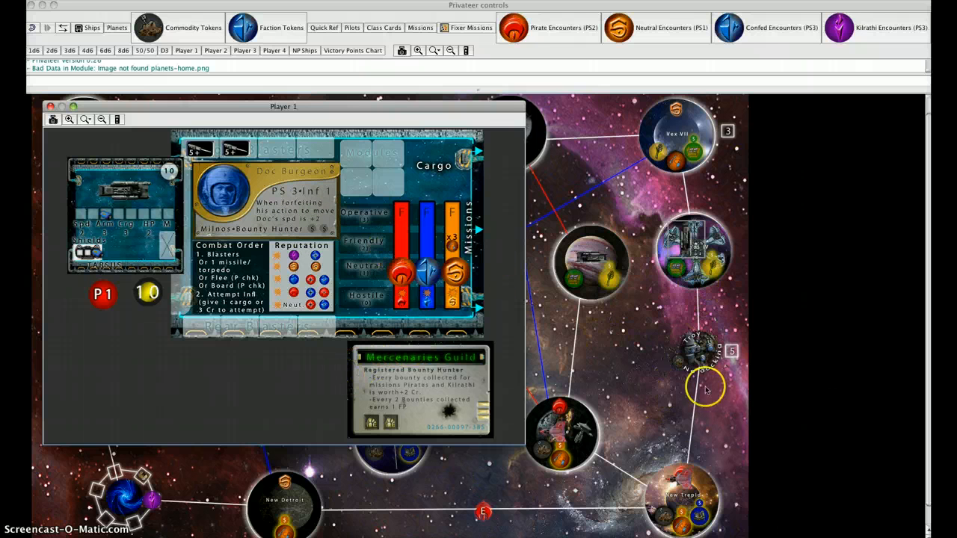
mouse_move(537, 305)
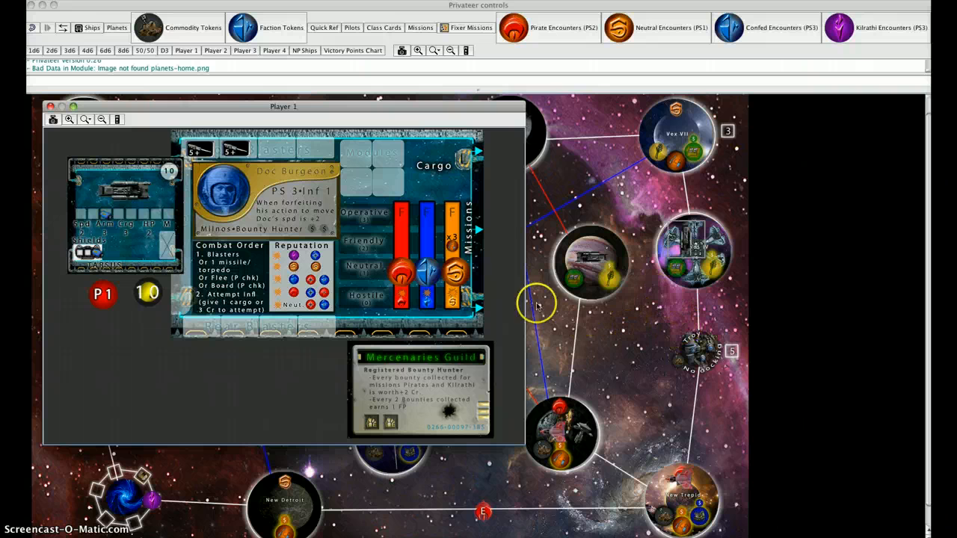
mouse_move(419, 194)
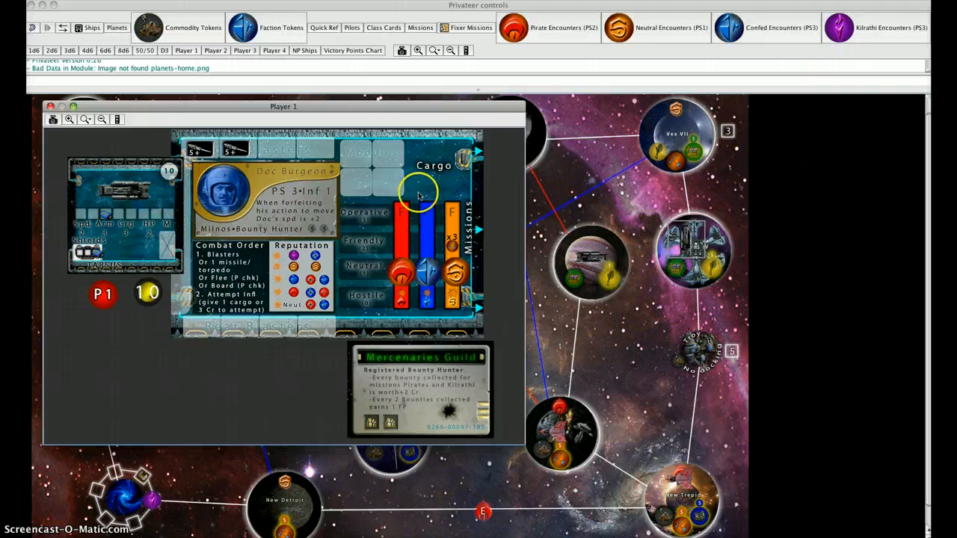
mouse_move(411, 221)
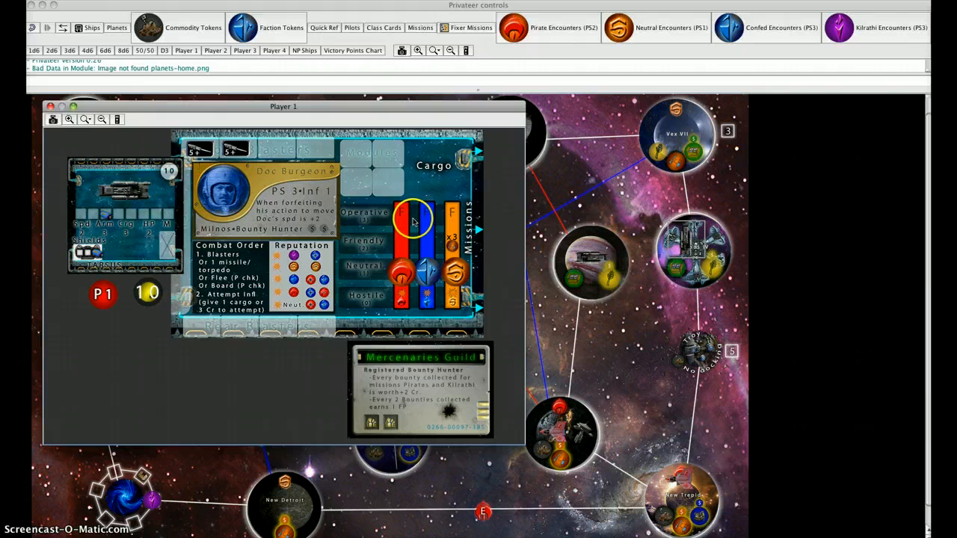
mouse_move(415, 200)
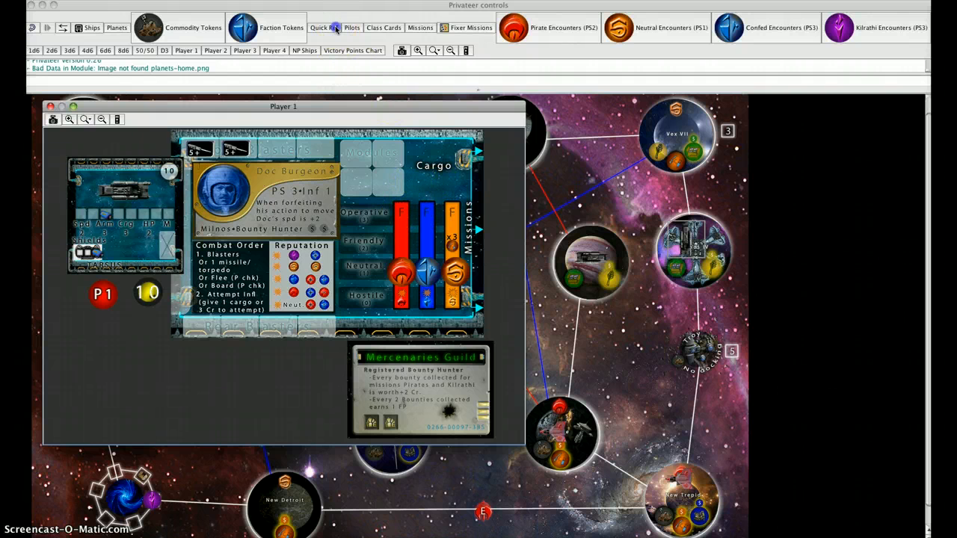
- Show the Quick Reference chart of rounds, actions and combat order beside the board
left_click(323, 27)
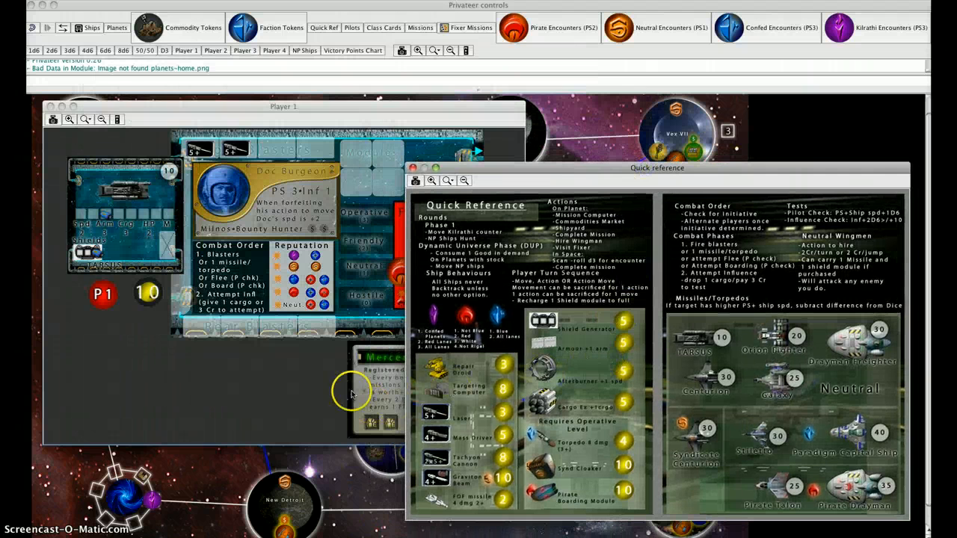
mouse_move(187, 349)
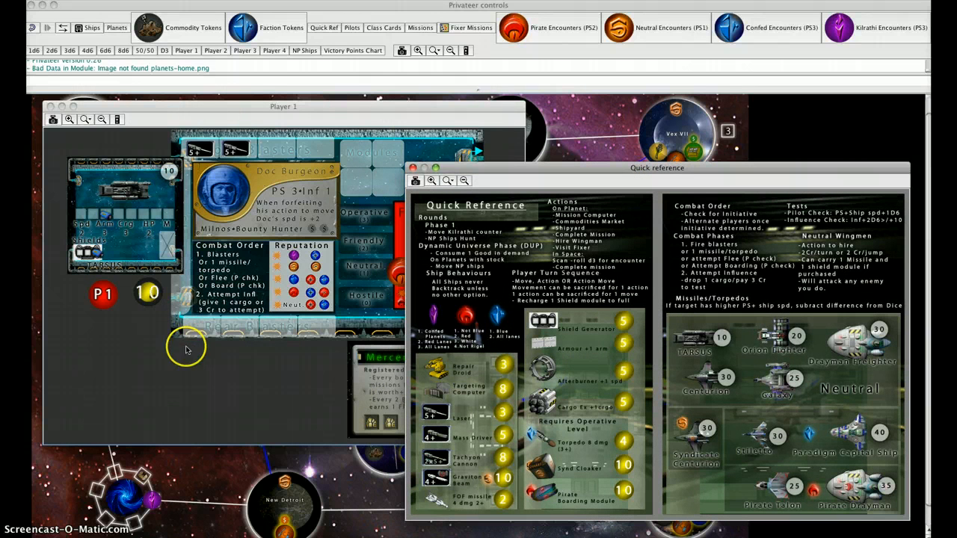
mouse_move(166, 317)
type("bbbb")
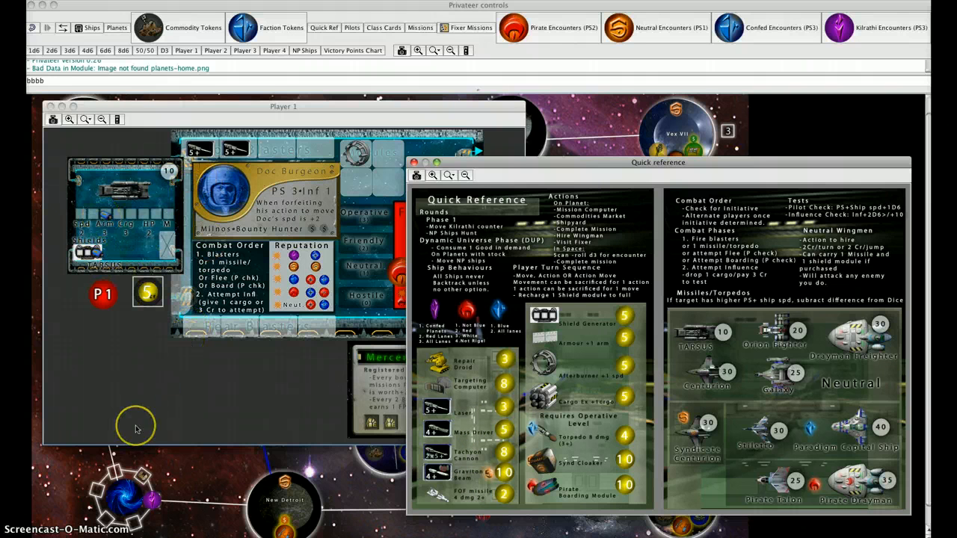
mouse_move(237, 310)
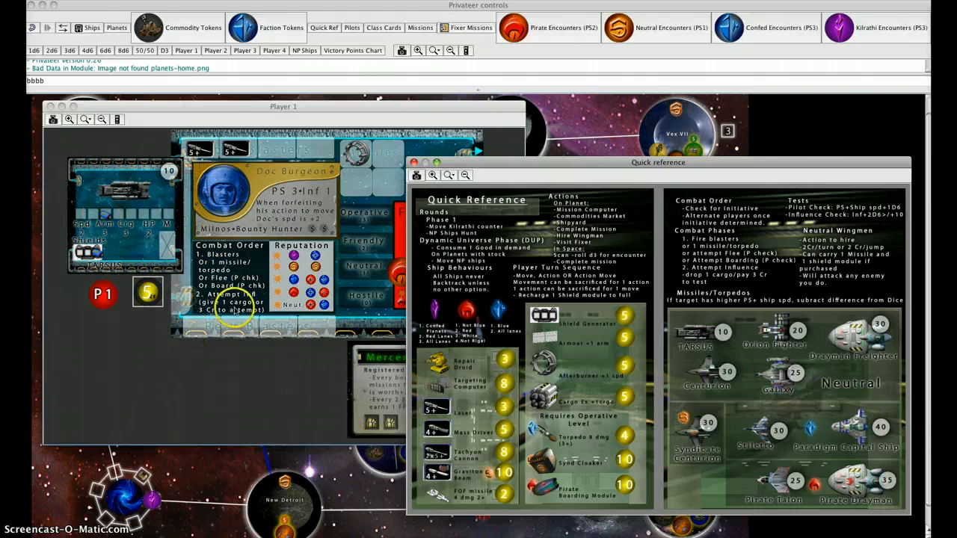
mouse_move(511, 292)
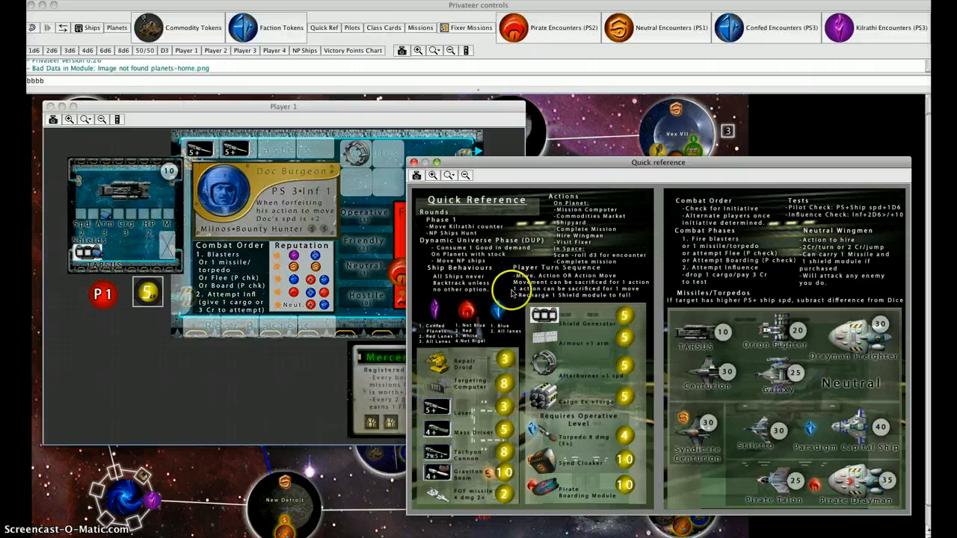
mouse_move(589, 350)
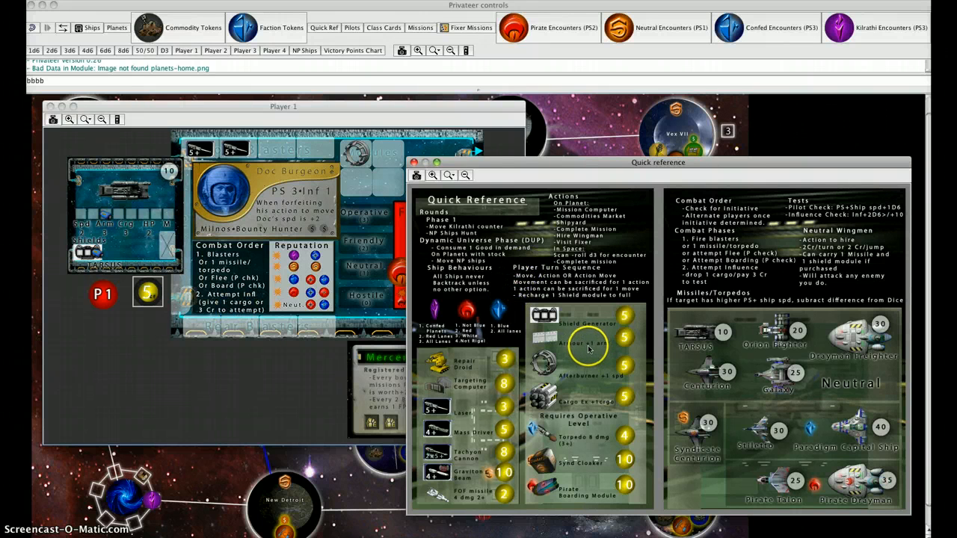
mouse_move(565, 341)
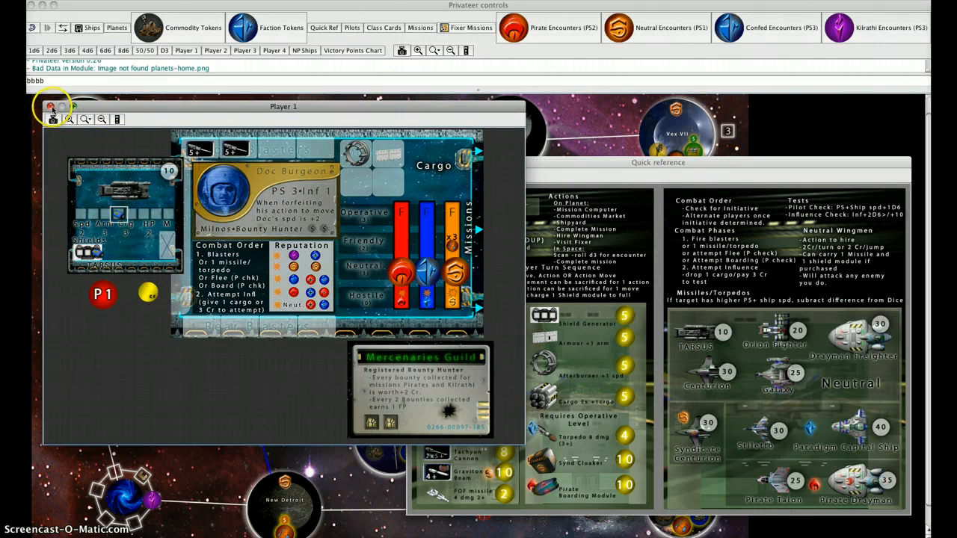
- Close Player 1's board so only the star map remains
left_click(51, 106)
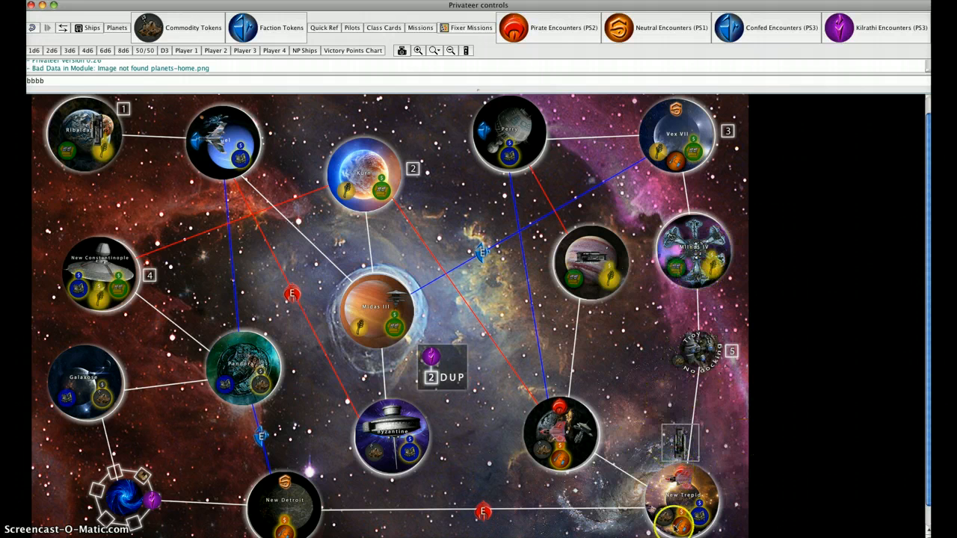
mouse_move(323, 27)
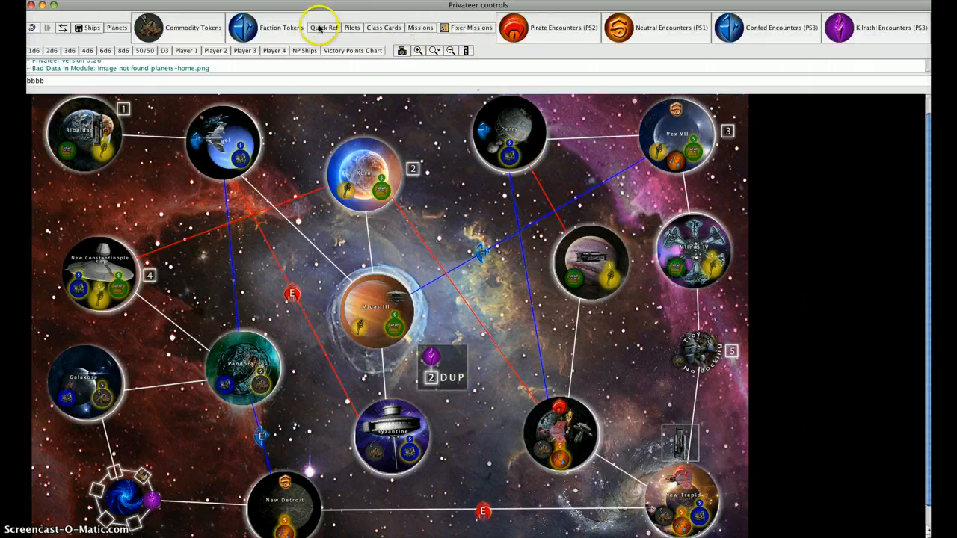
- Reopen the Quick Reference chart and dismiss it again
left_click(323, 27)
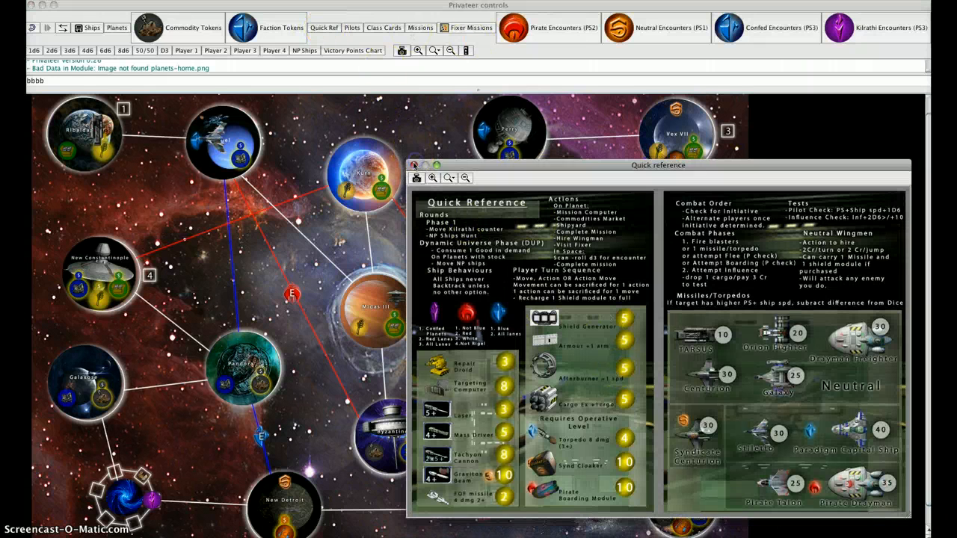
left_click(416, 165)
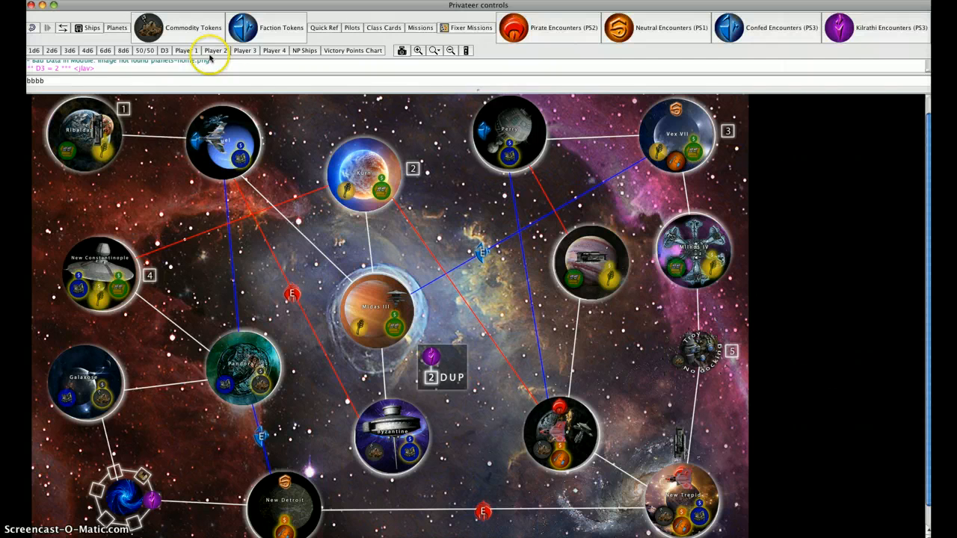
- Bring up Player 2's board and move it right, off most of the star map
left_click(215, 51)
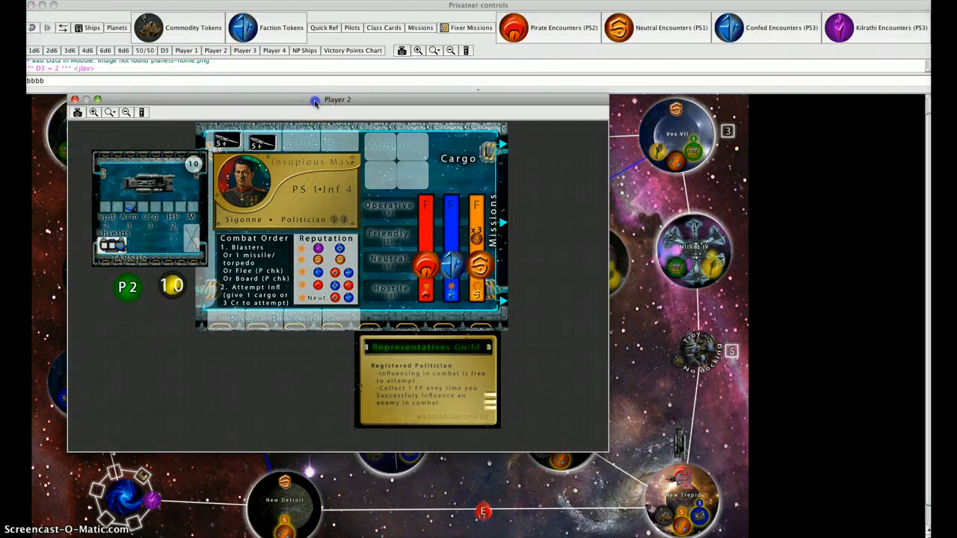
left_click_drag(338, 99, 659, 201)
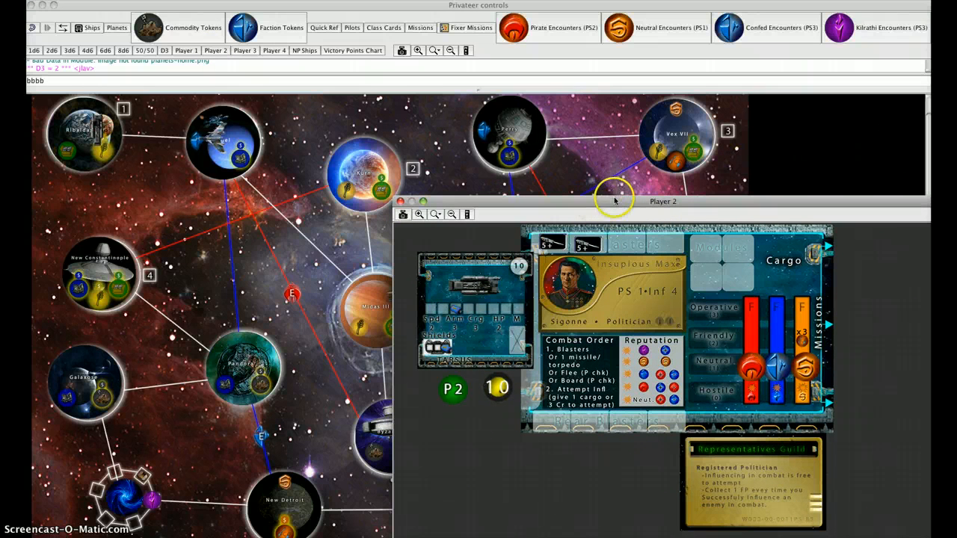
mouse_move(570, 240)
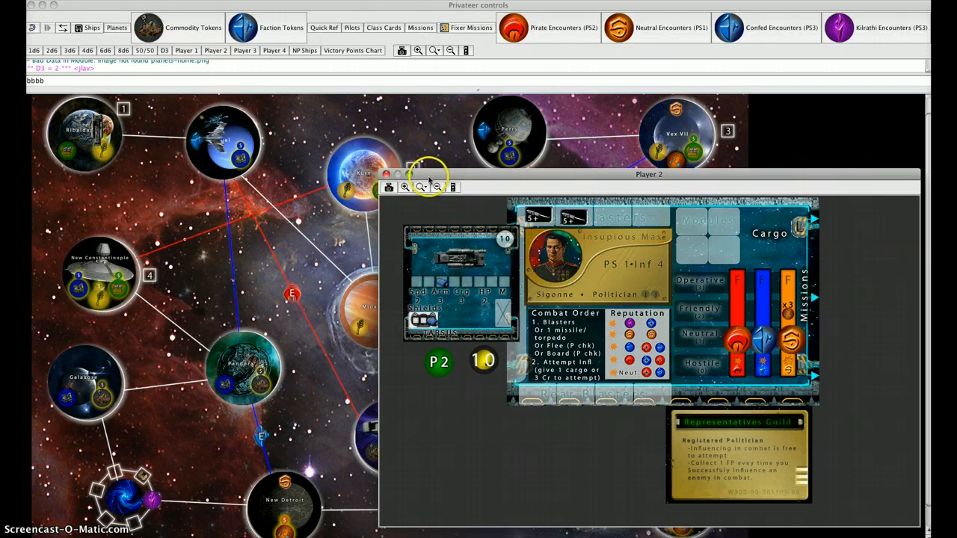
mouse_move(431, 187)
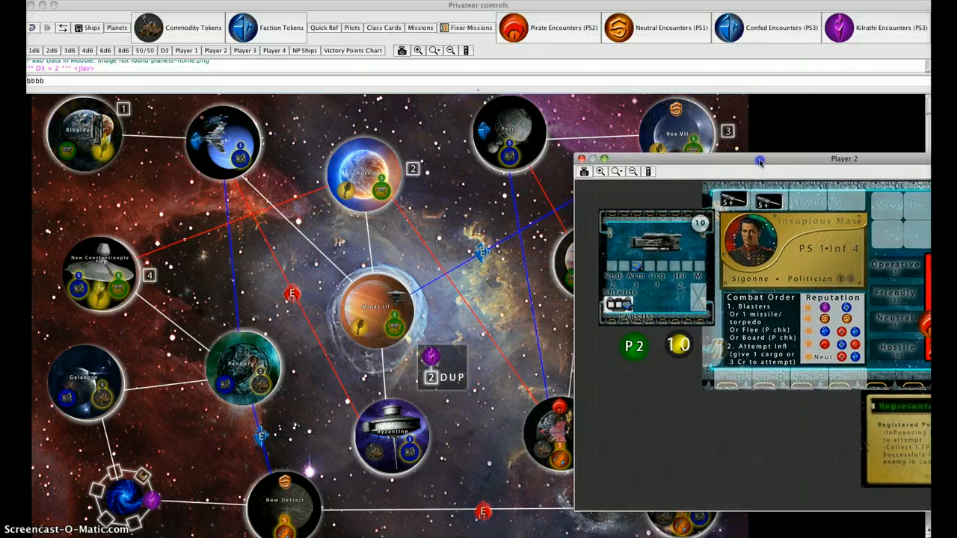
- Shift Player 2's board slightly down out of the way
left_click_drag(759, 158, 777, 163)
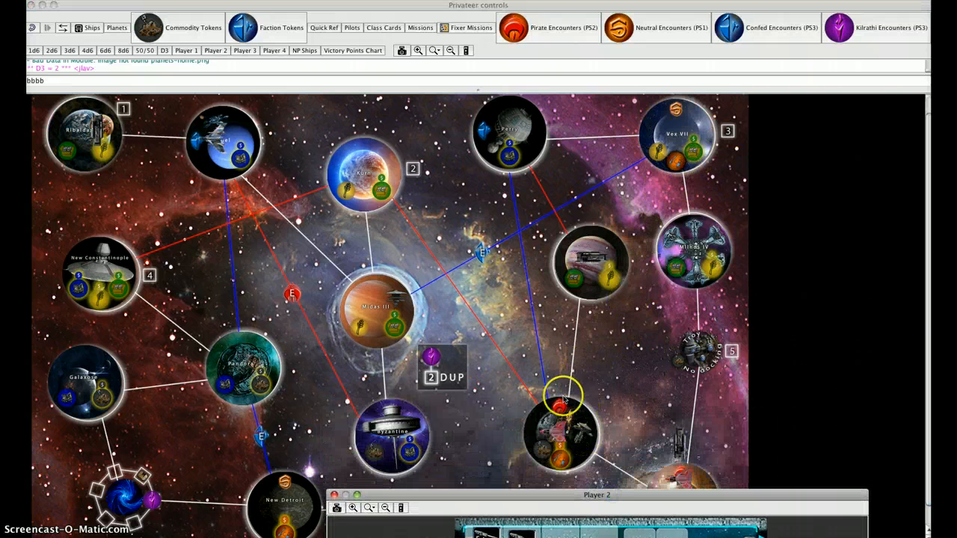
mouse_move(580, 496)
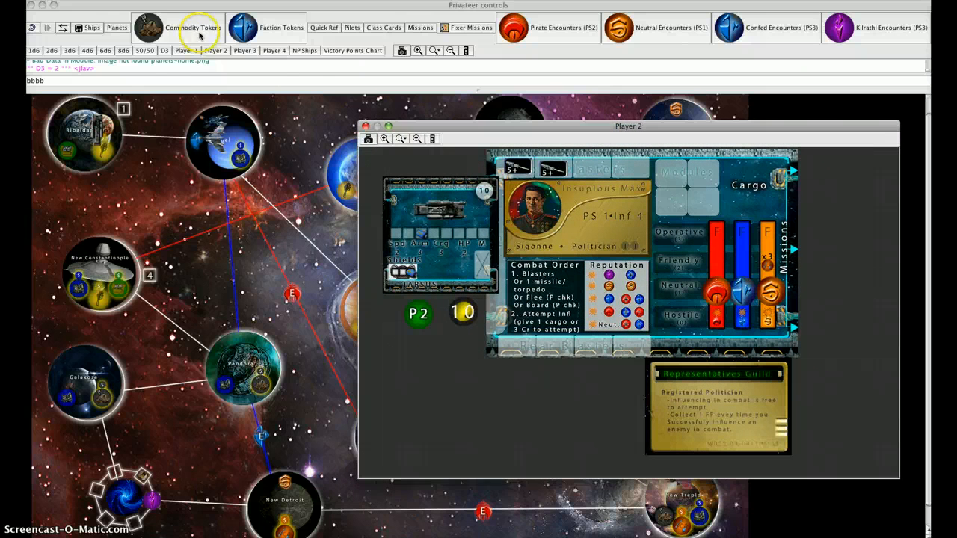
- Place a Trade Goods commodity token into Player 2's Cargo box
left_click(194, 27)
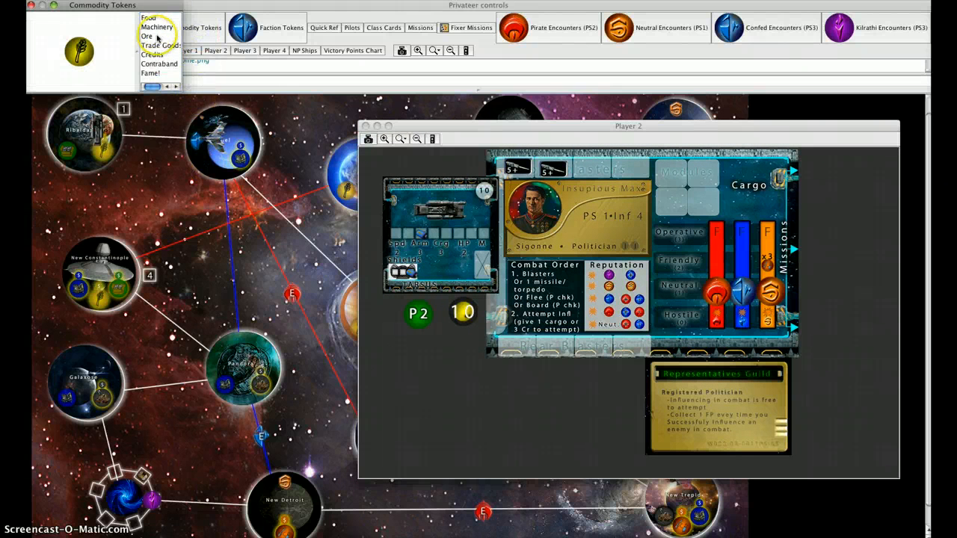
left_click(159, 45)
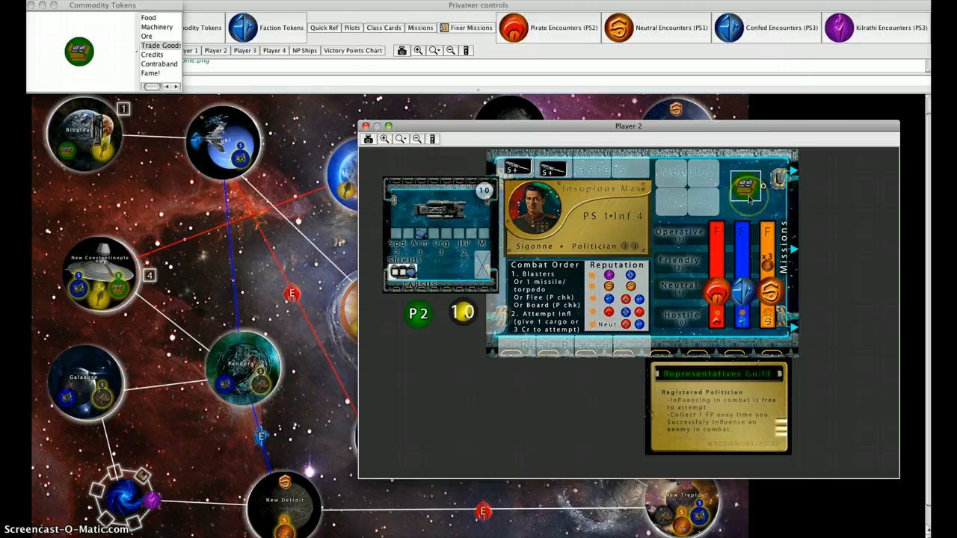
left_click(744, 187)
type("bbbbmbbb")
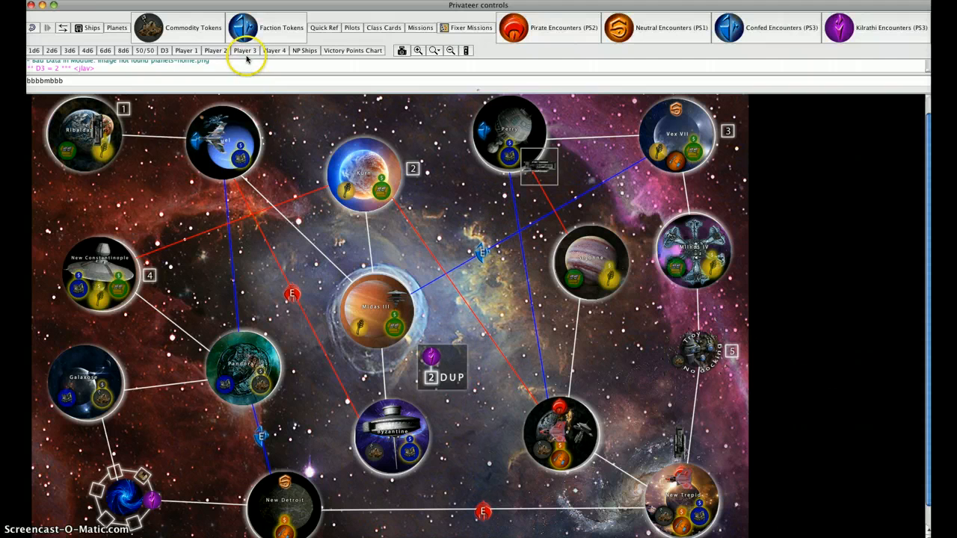
- Bring up Player 3's board and settle it over the map's right side
left_click(245, 51)
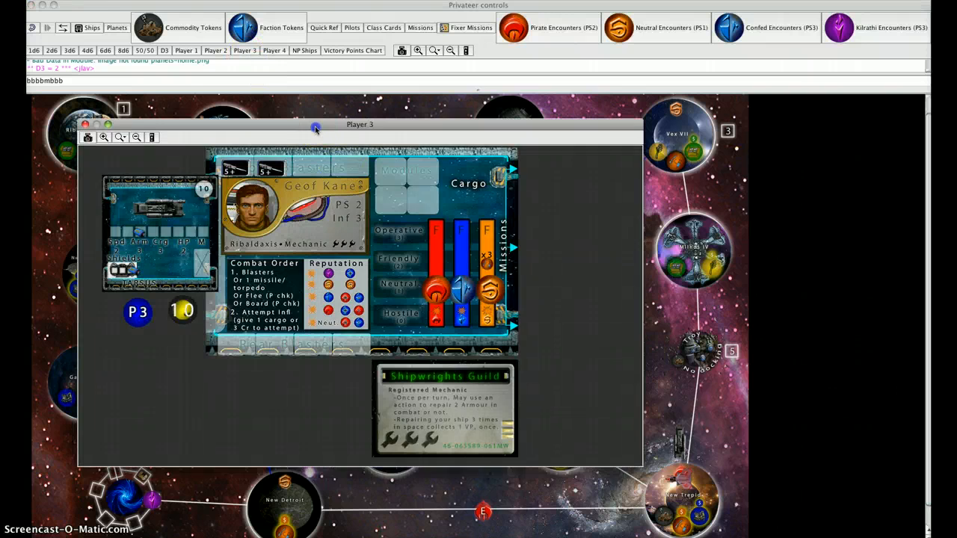
left_click_drag(359, 124, 730, 162)
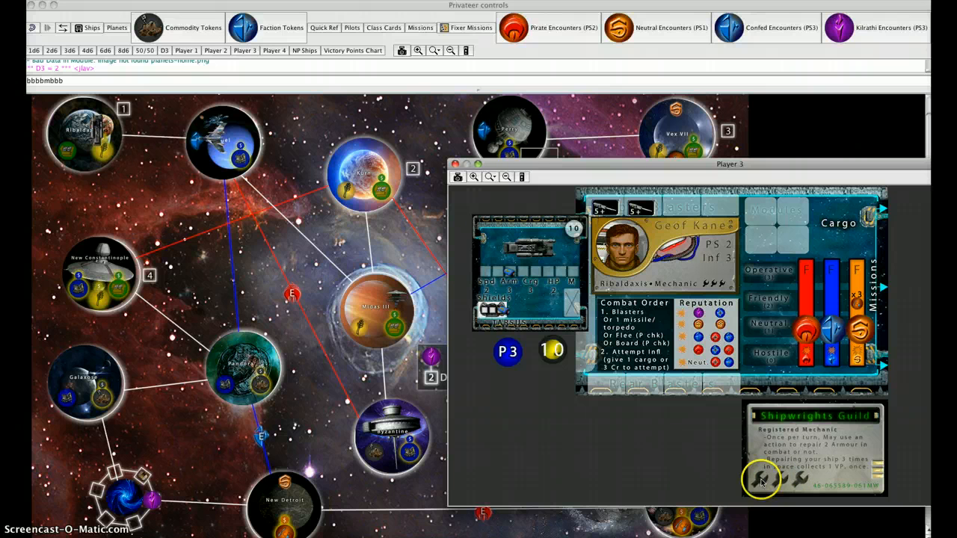
mouse_move(800, 511)
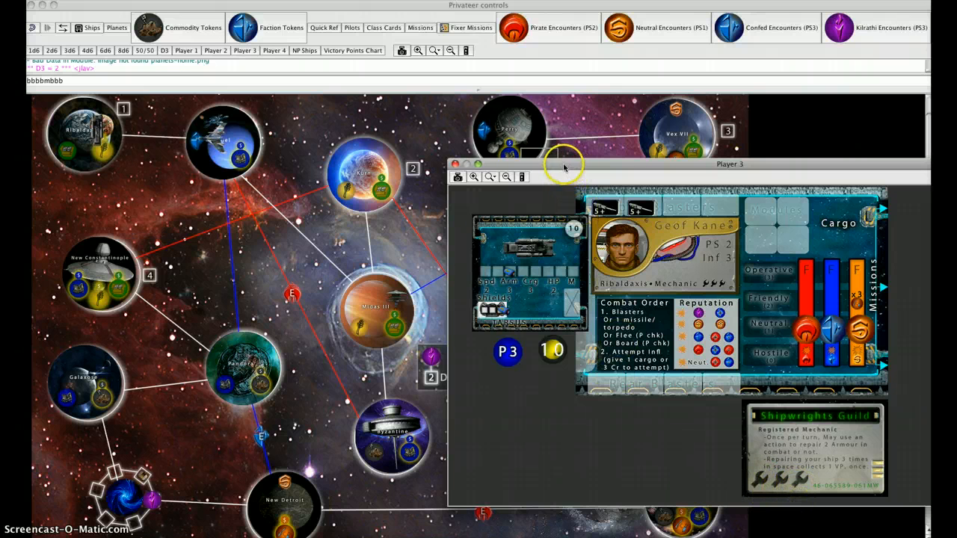
left_click_drag(565, 167, 567, 161)
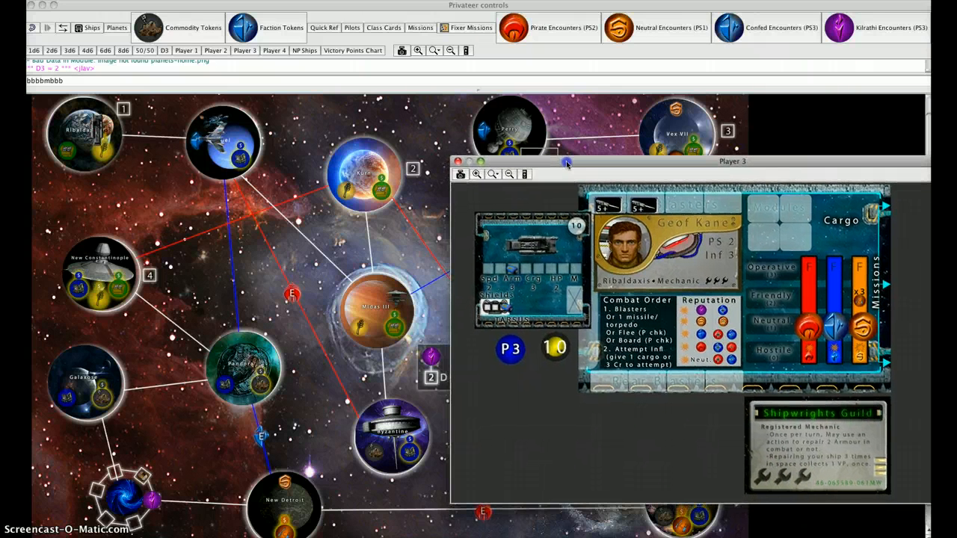
left_click_drag(566, 161, 580, 177)
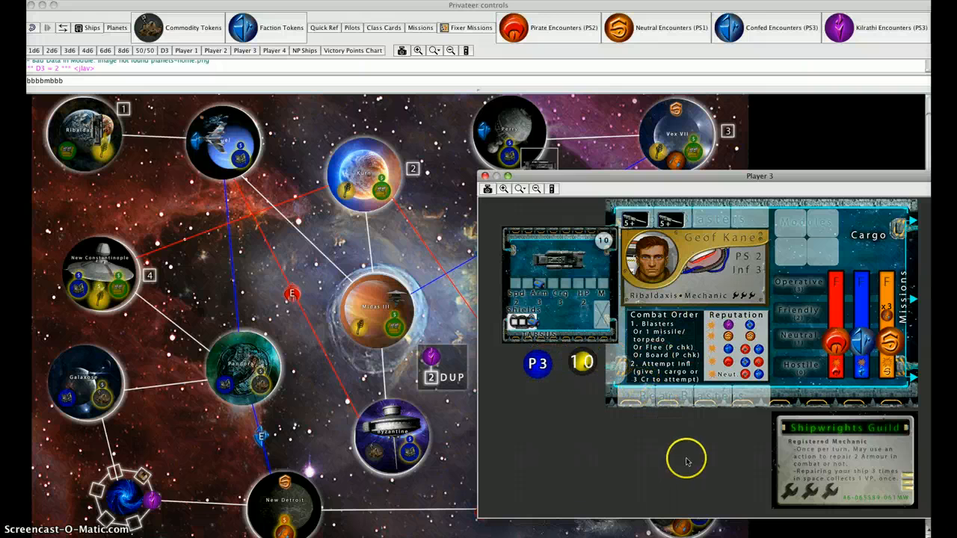
mouse_move(607, 221)
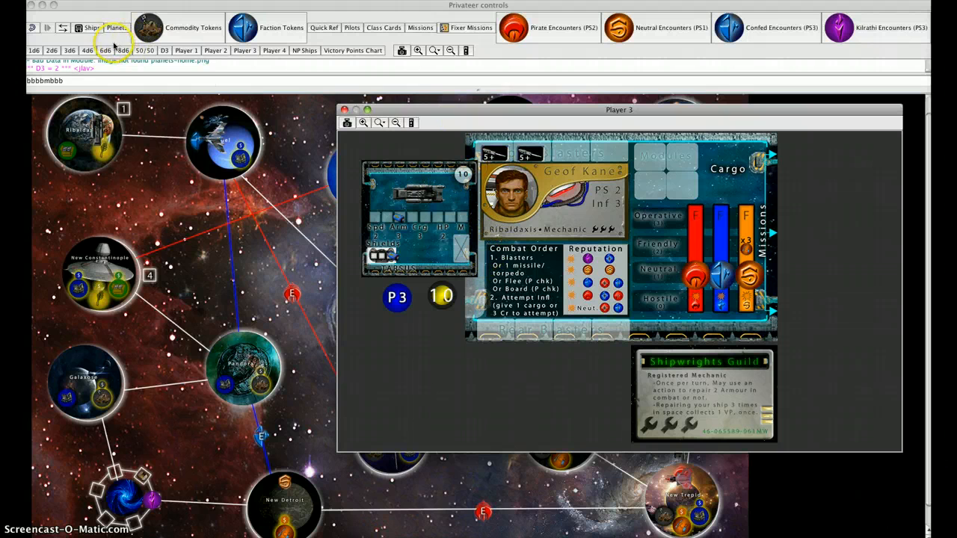
- Hire a Wingman from the non-player ships and add it to Player 3's board
left_click(90, 26)
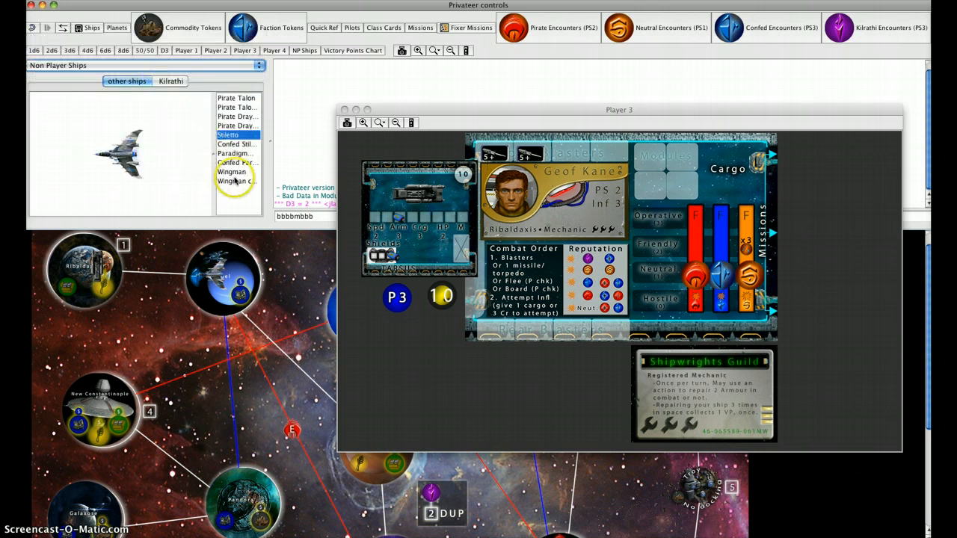
left_click(236, 180)
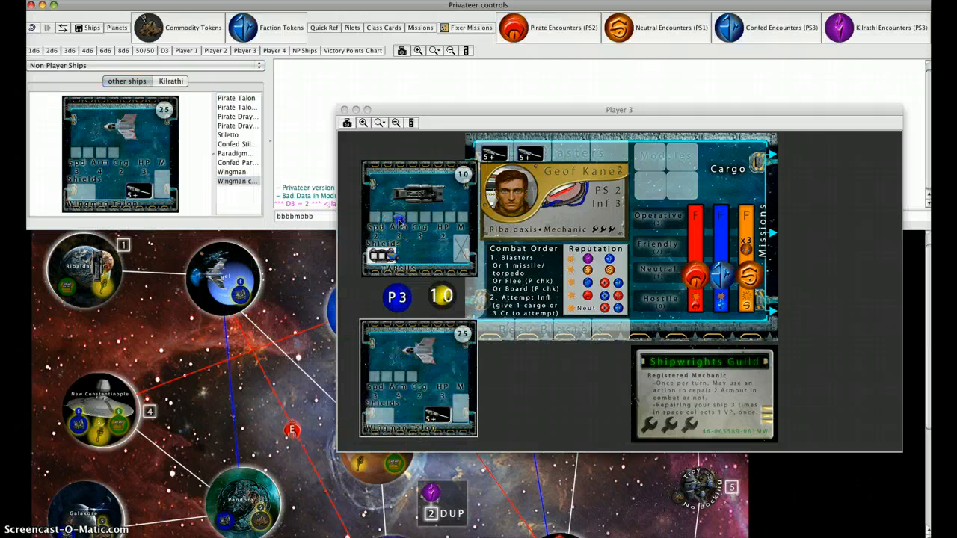
left_click(396, 221)
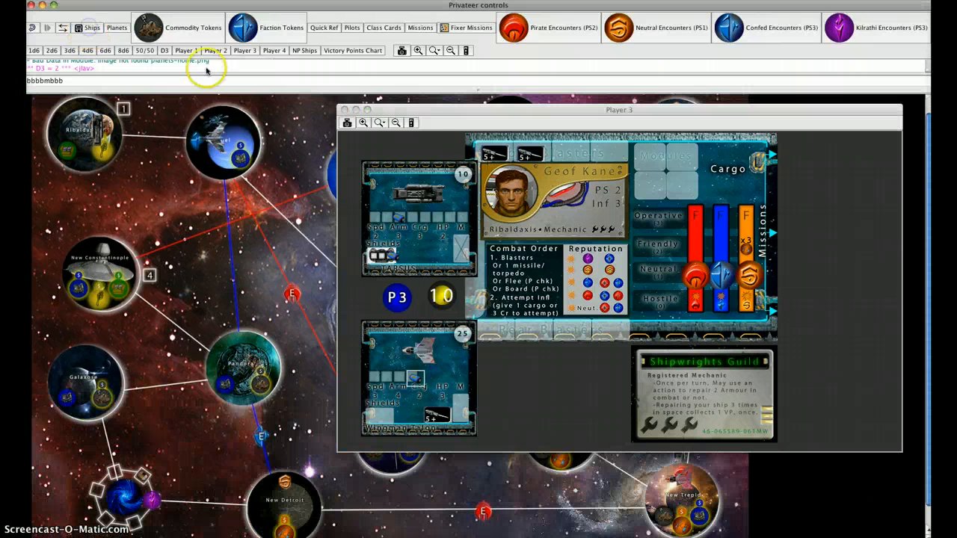
- Move Player 3's board to the right to uncover more of the galaxy map
left_click_drag(618, 109, 716, 122)
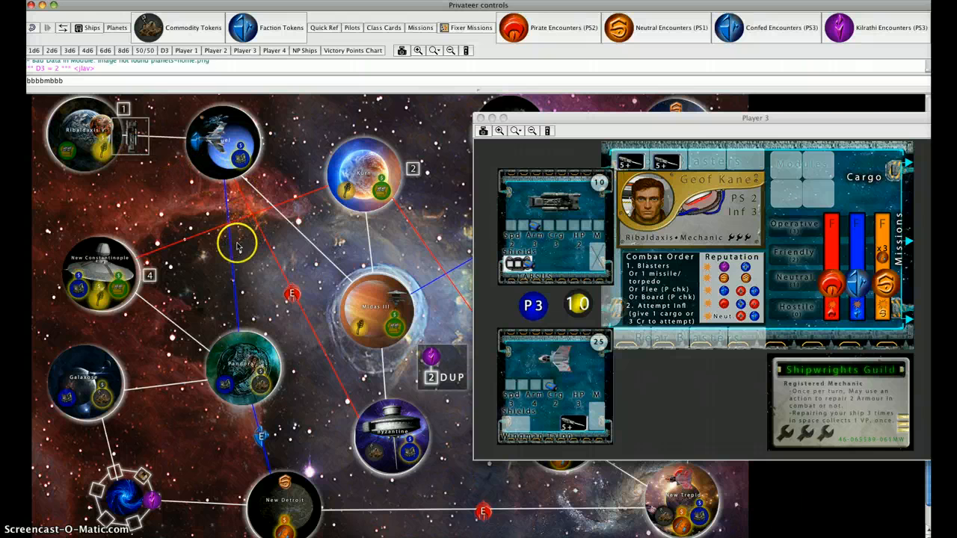
mouse_move(131, 186)
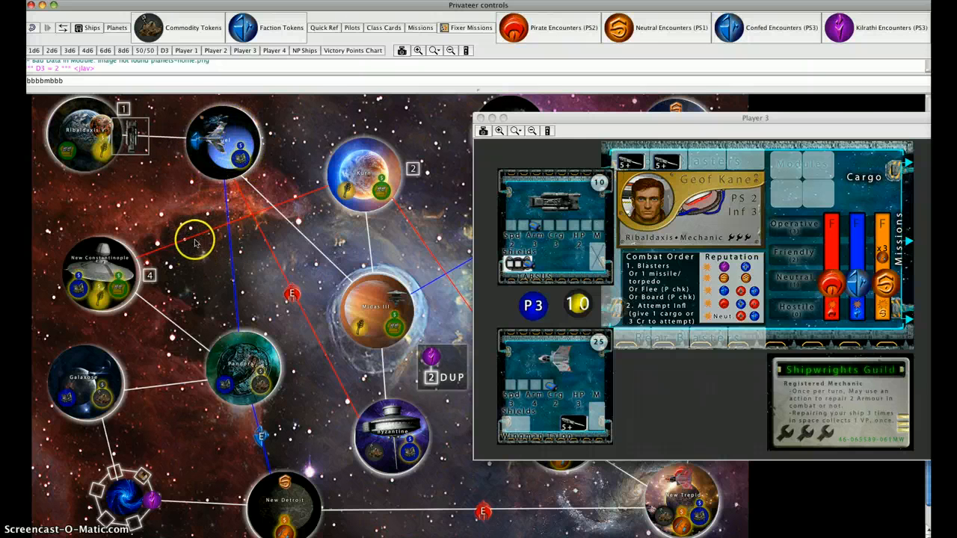
mouse_move(168, 185)
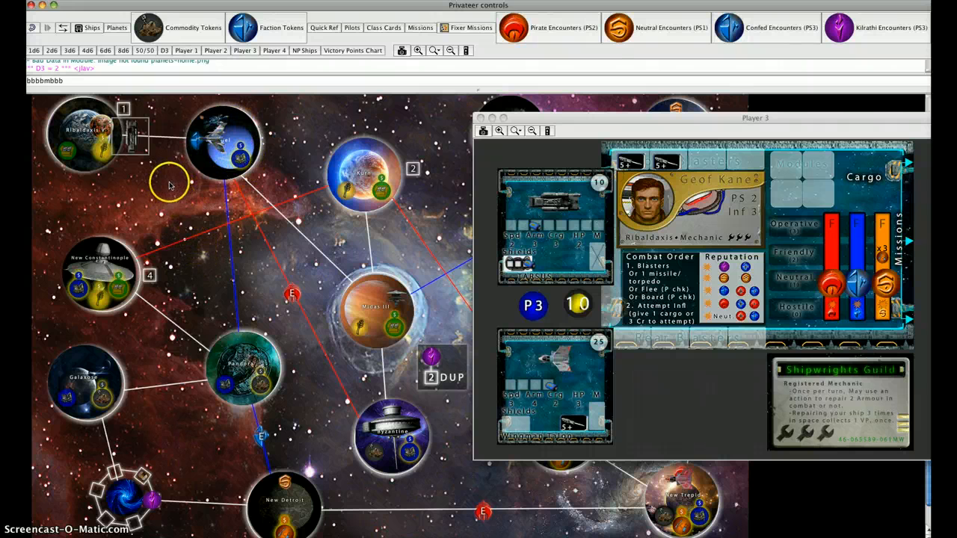
mouse_move(140, 143)
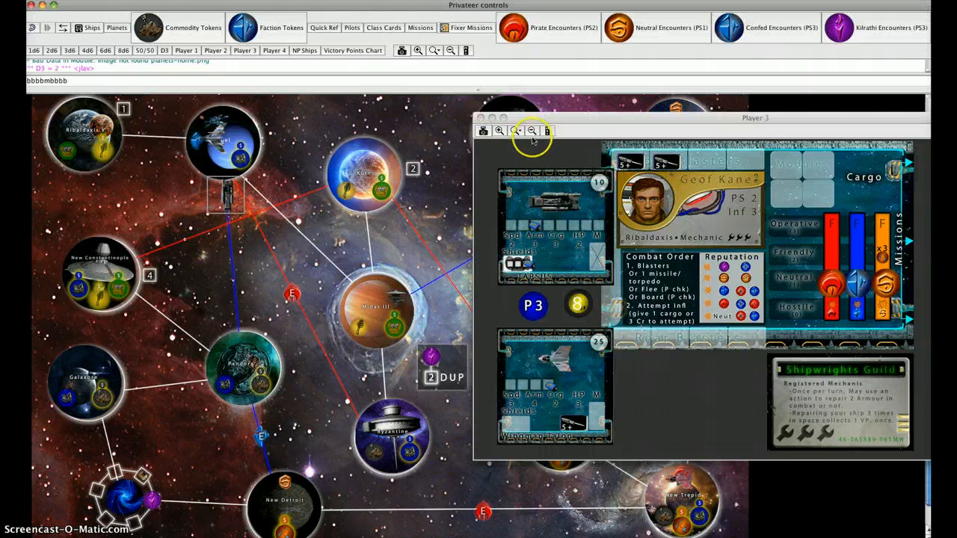
- Close Player 3's board, leaving the ship token on the upper-left lane
left_click(480, 116)
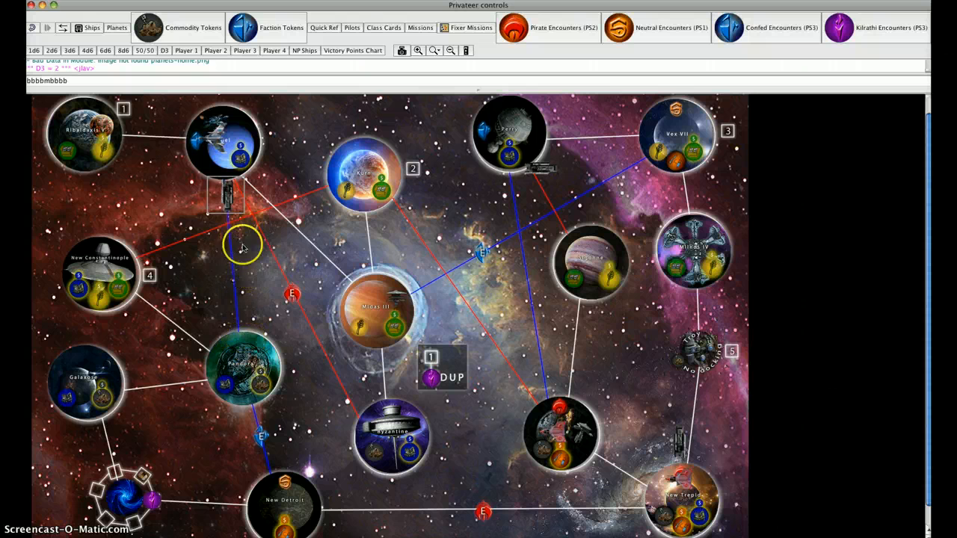
mouse_move(263, 287)
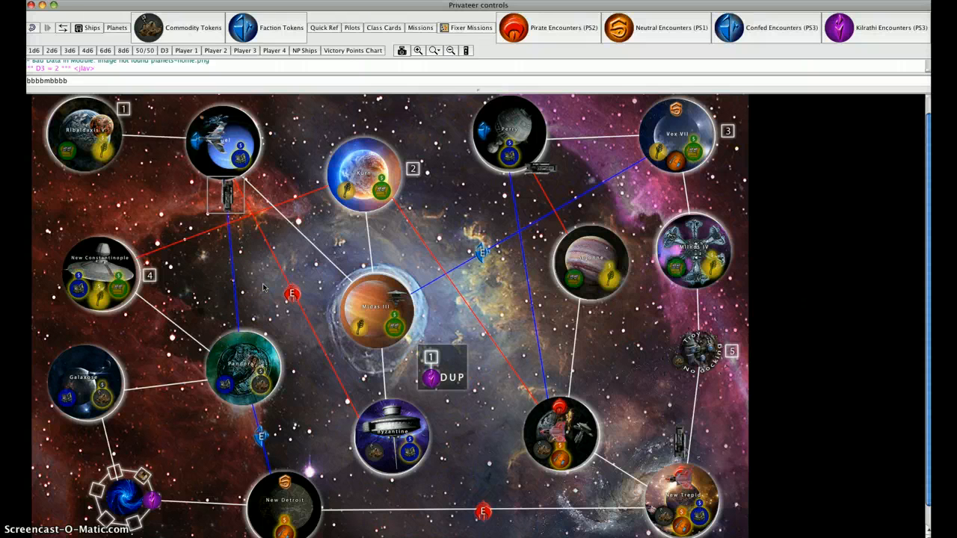